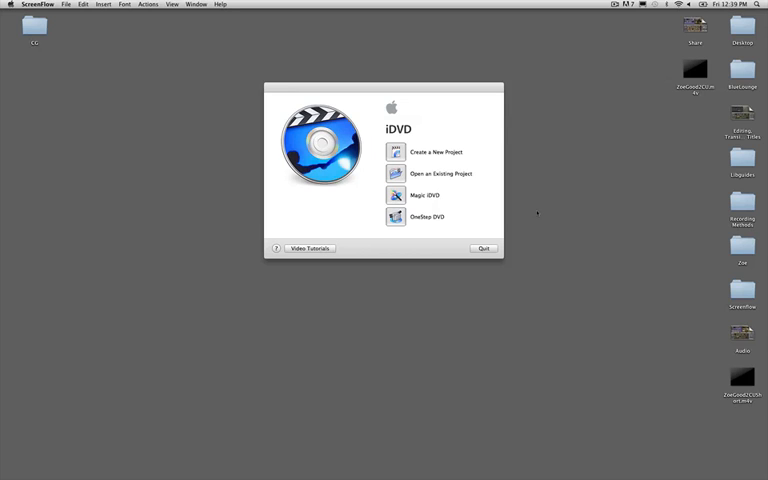
{"action": "mouse_move", "coordinate": [535, 208]}
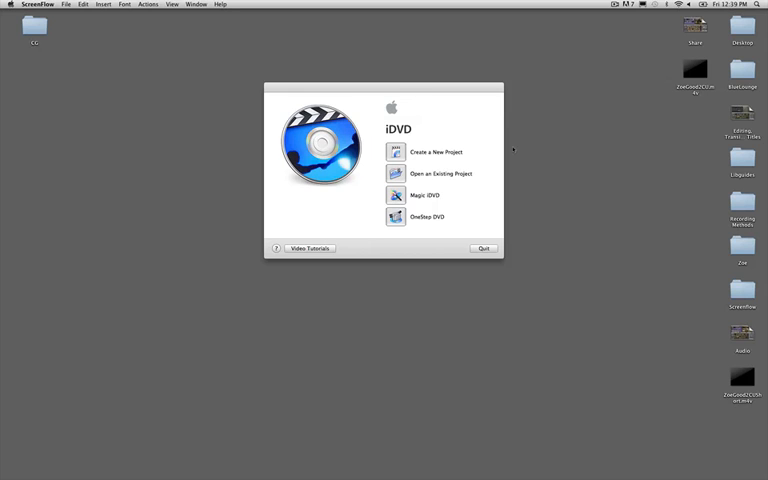
- Start a new widescreen project named 'Zoe' saved to the Desktop
{"action": "left_click", "coordinate": [435, 152]}
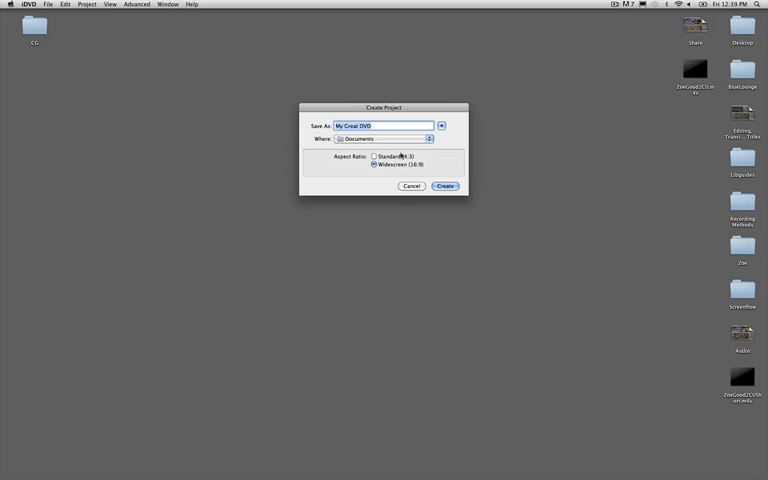
{"action": "type", "text": "Zoe"}
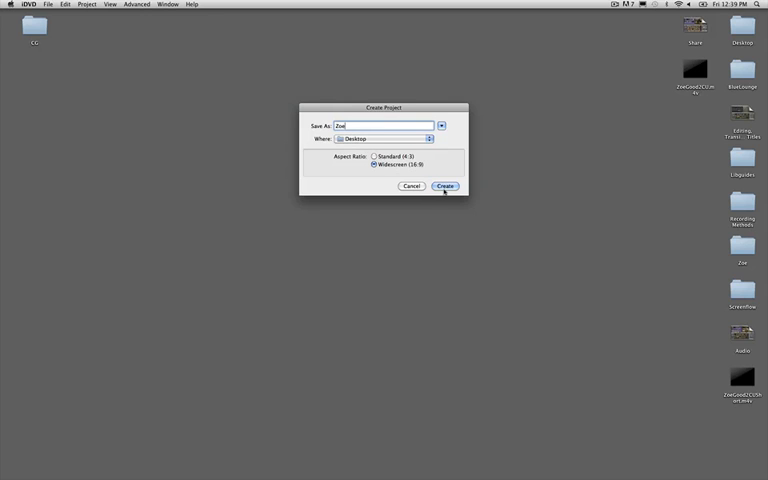
- Create the Zoe project, view the Revolution theme, then show the media library
{"action": "left_click", "coordinate": [445, 186]}
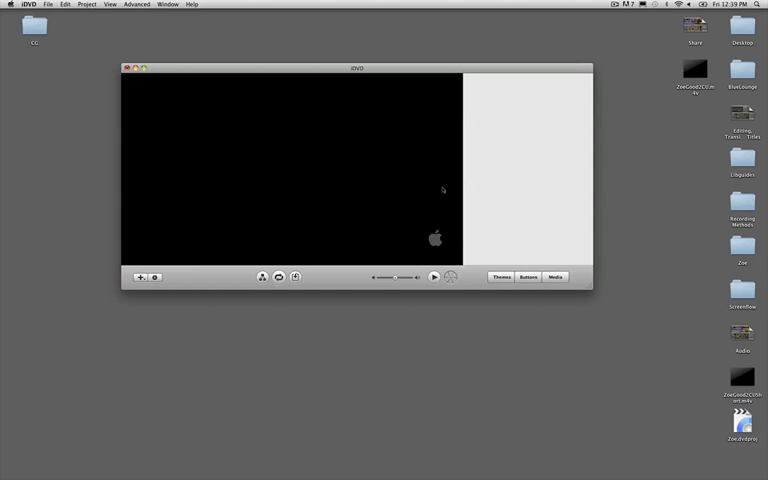
{"action": "left_click", "coordinate": [501, 277]}
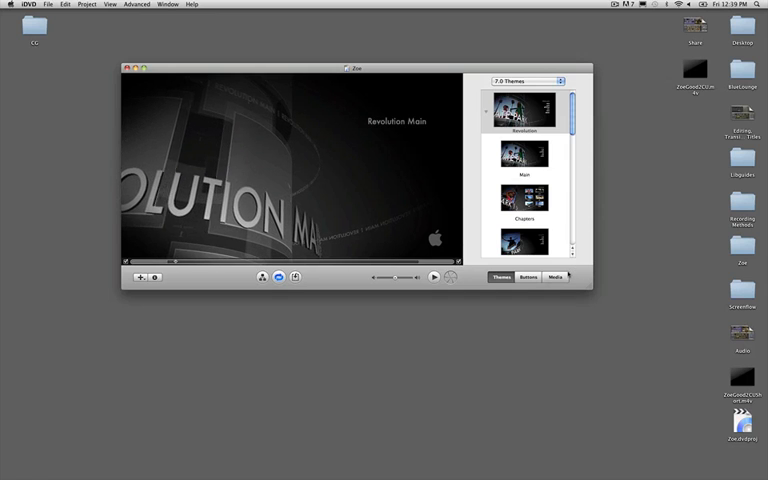
{"action": "left_click", "coordinate": [555, 277]}
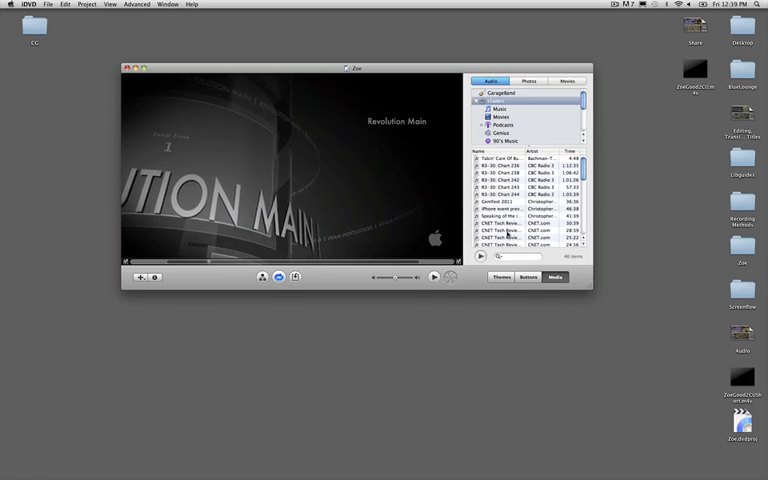
- Title the menu 'Zoe', subtitle 'Good To See You!', and add the ZoeGood2CU video
{"action": "left_click", "coordinate": [500, 277]}
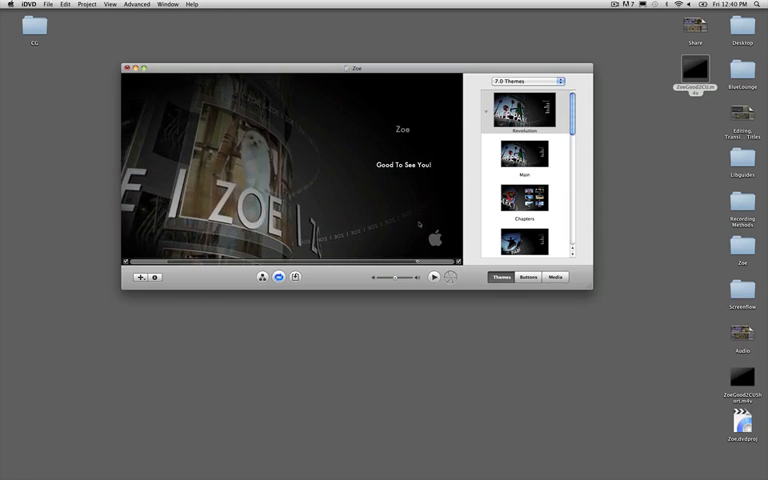
- Preview the animated Zoe menu, then start burning the project to DVD
{"action": "left_click", "coordinate": [433, 277]}
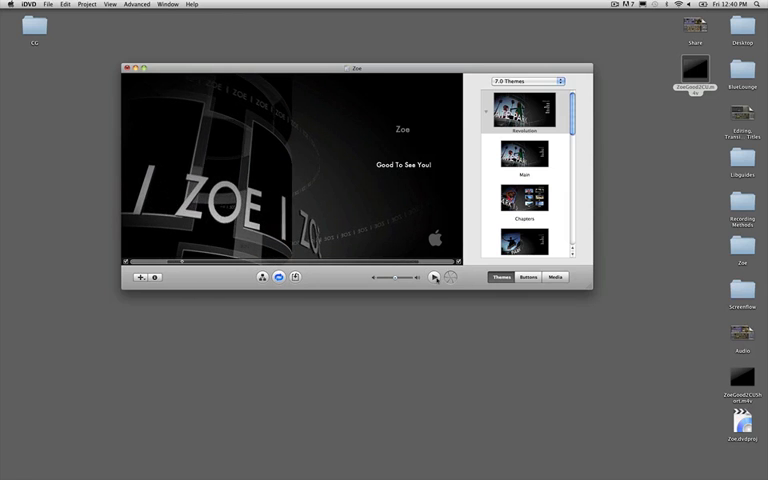
{"action": "left_click", "coordinate": [436, 277]}
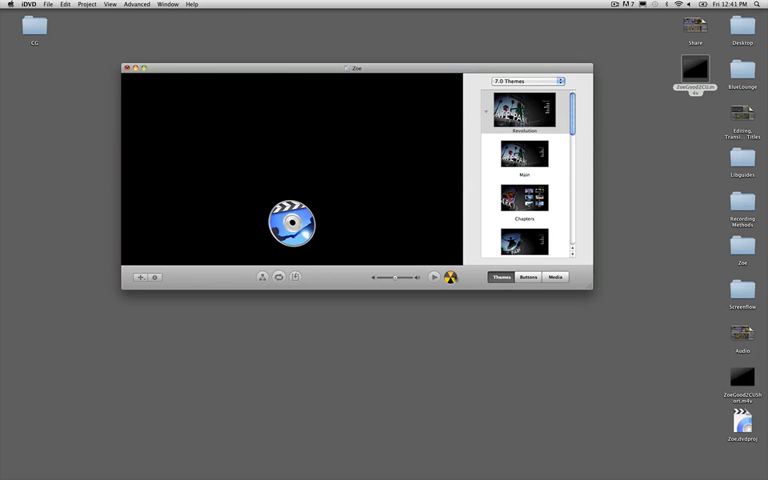
{"action": "left_click", "coordinate": [451, 277]}
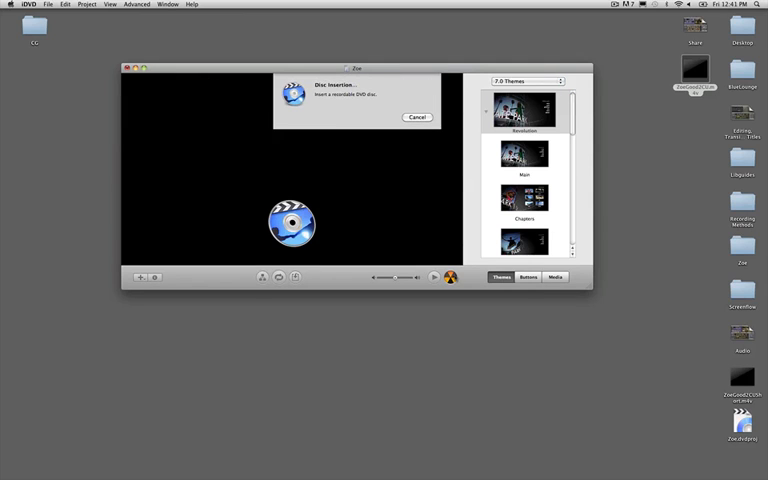